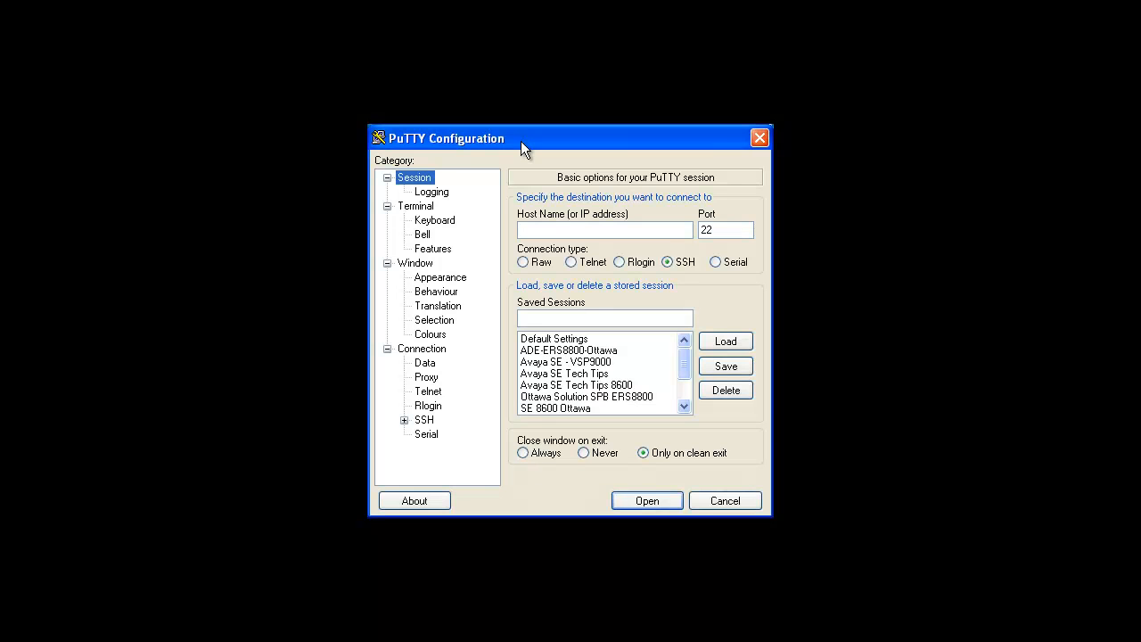
mouse_move(429, 443)
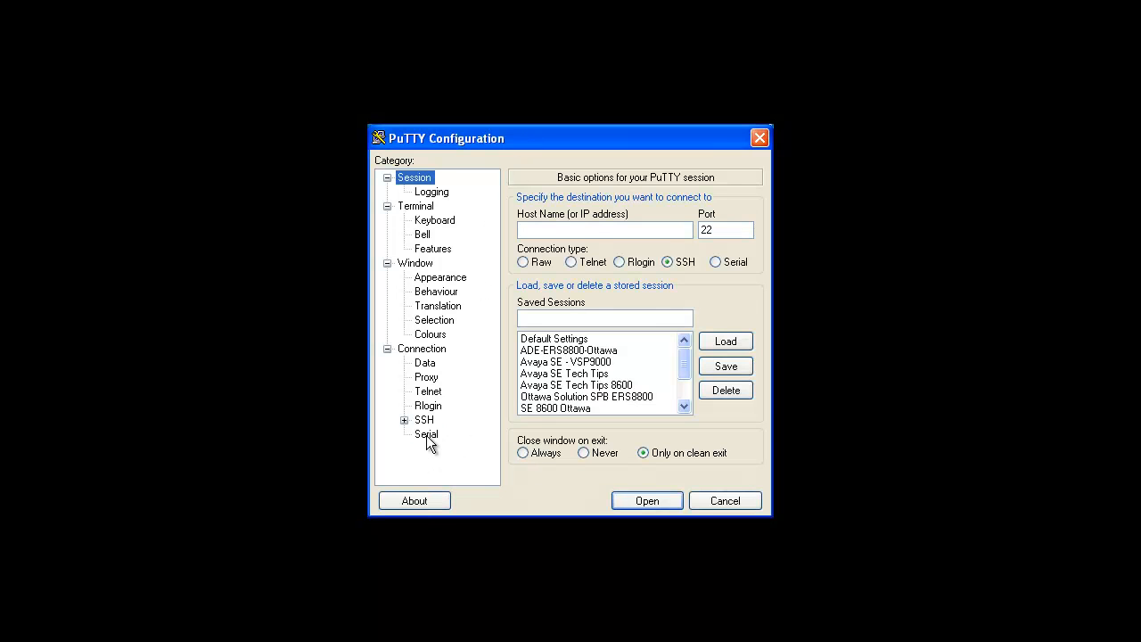
Step: Open a serial session on COM1 at 9600 baud, 8N1, XON/XOFF flow control
click(426, 434)
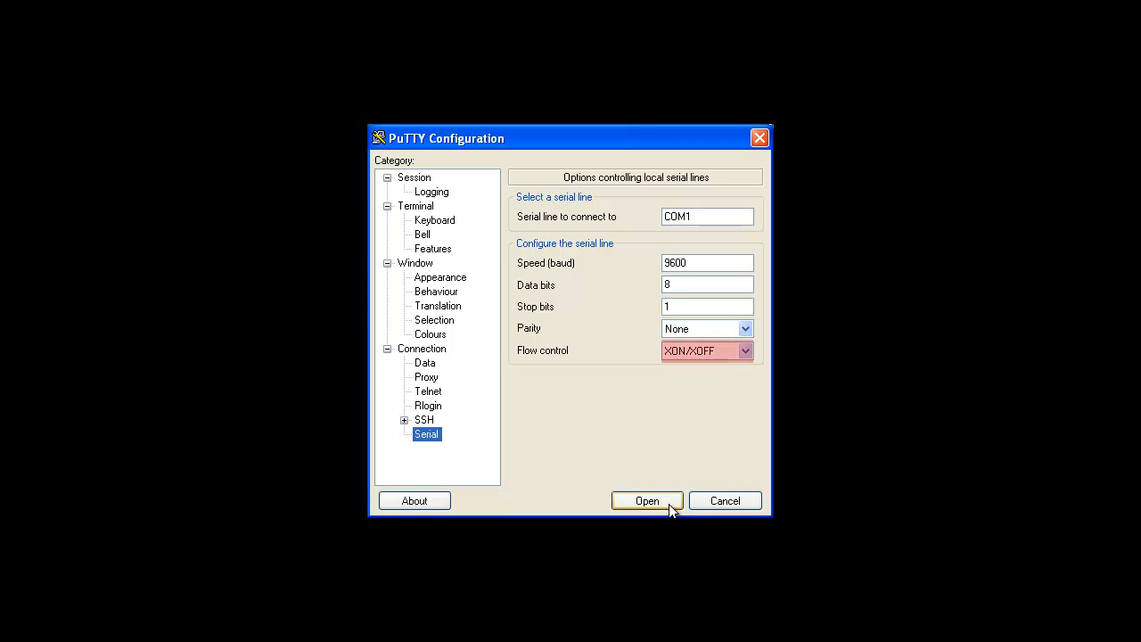
click(646, 500)
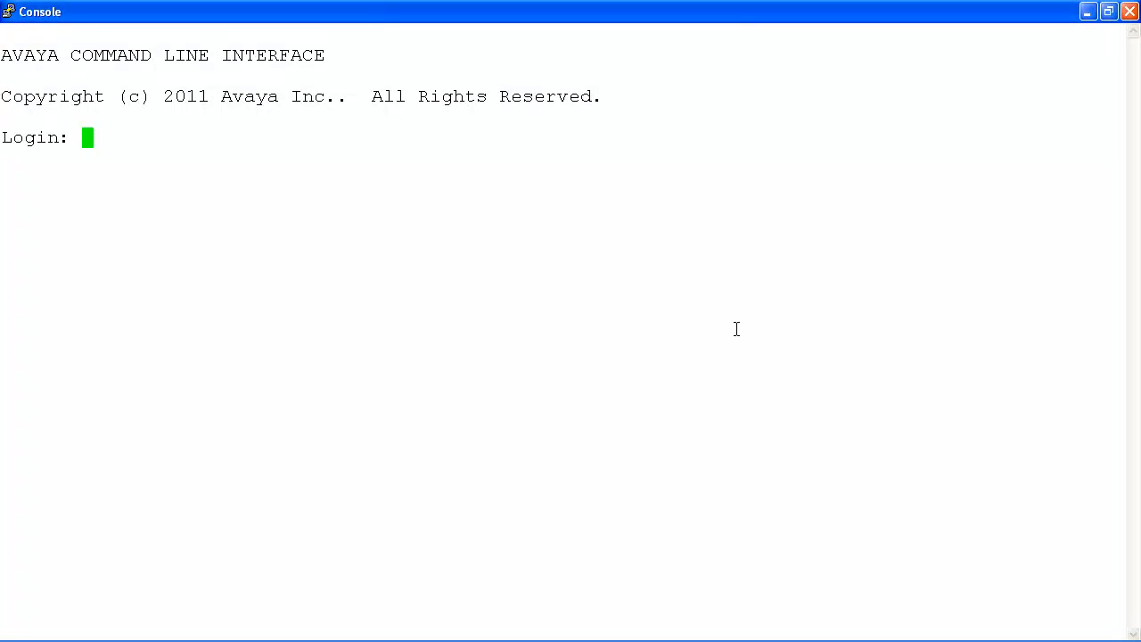
Step: Log in to the ERS-8810 as rwa with its password to reach the ERS-8810:5> prompt
text(rwa)
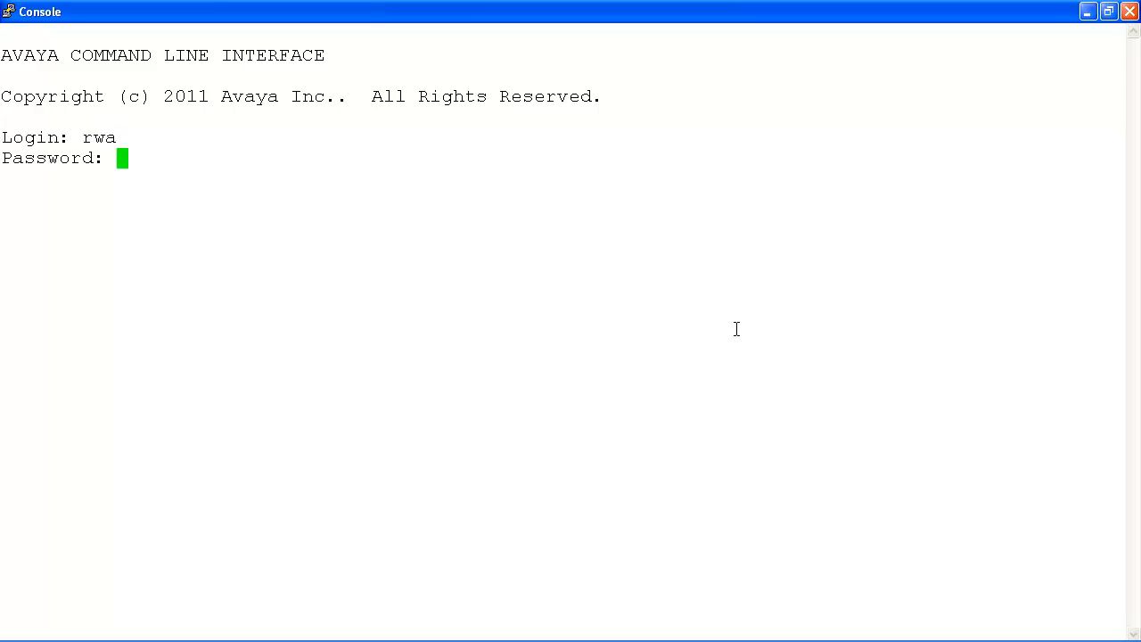
text(*)
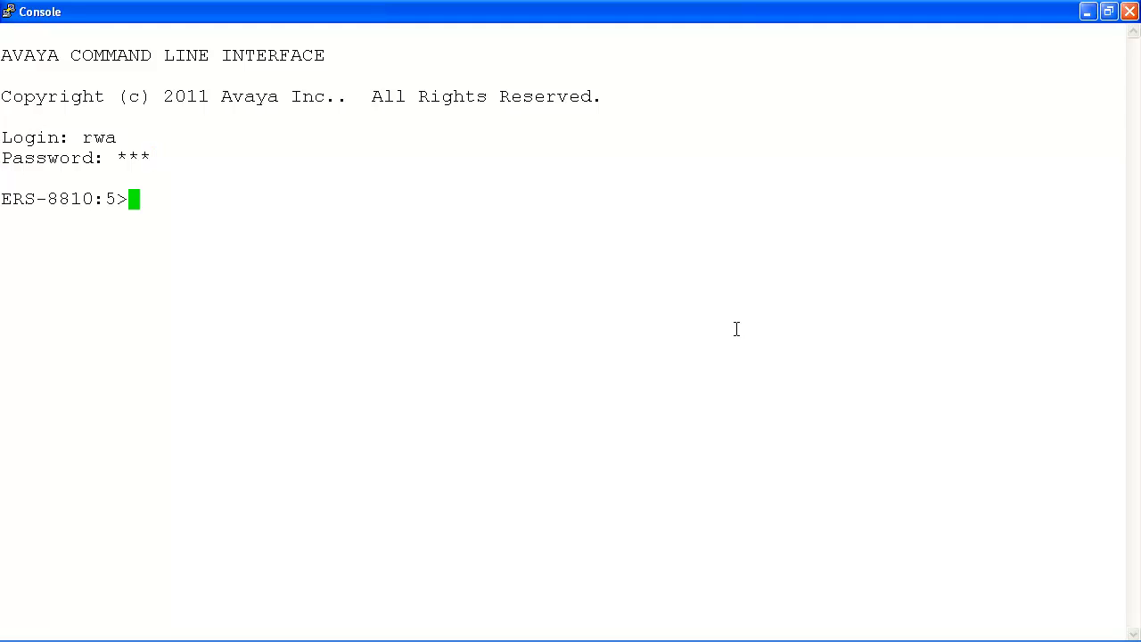
Step: Run enable then config to reach the ERS-8810 (config)# prompt
text(e)
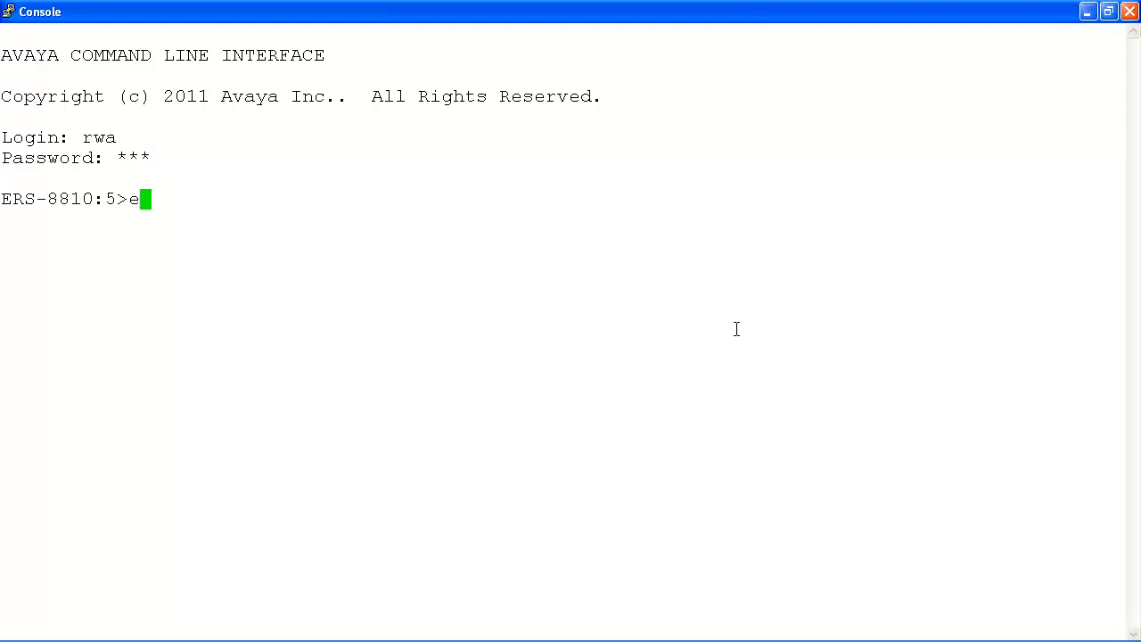
text(nable)
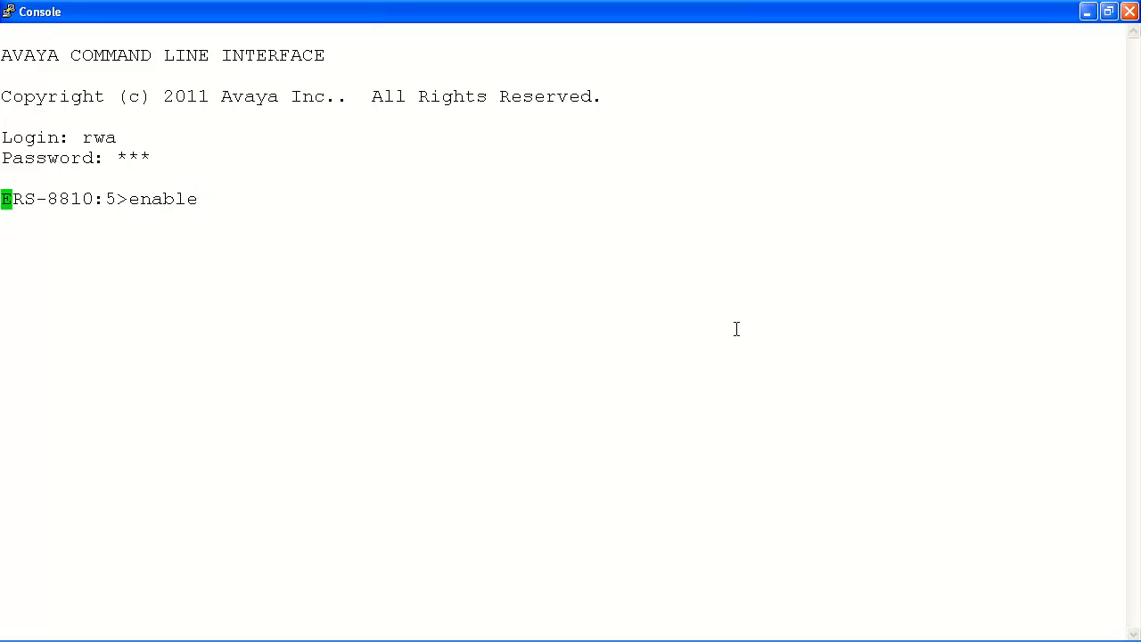
text(co)
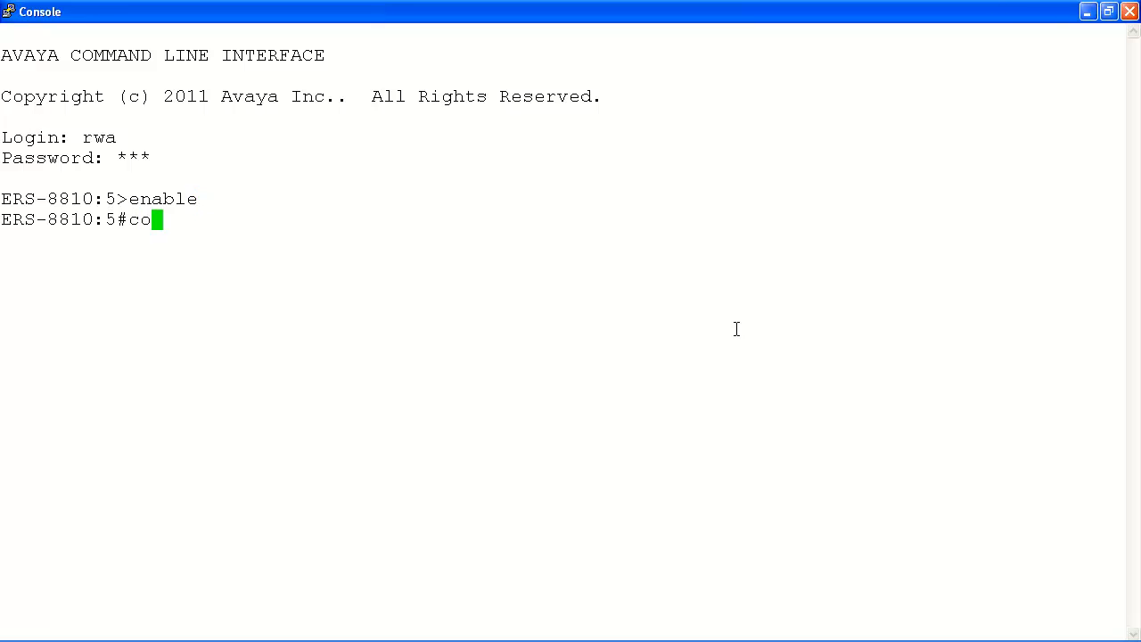
text(nfig)
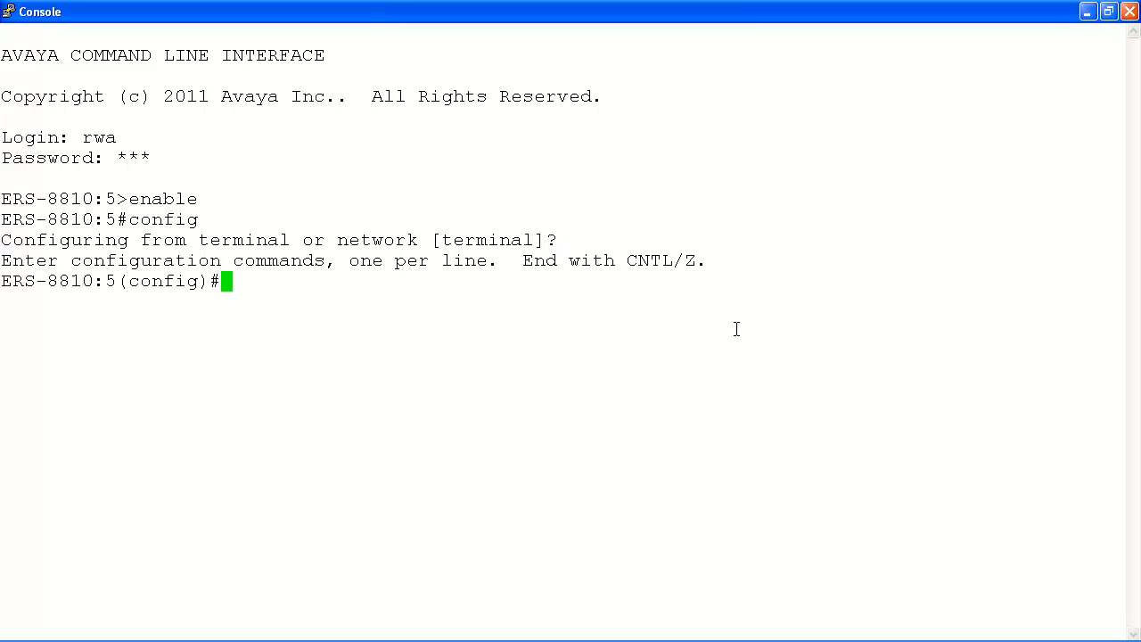
key(enter)
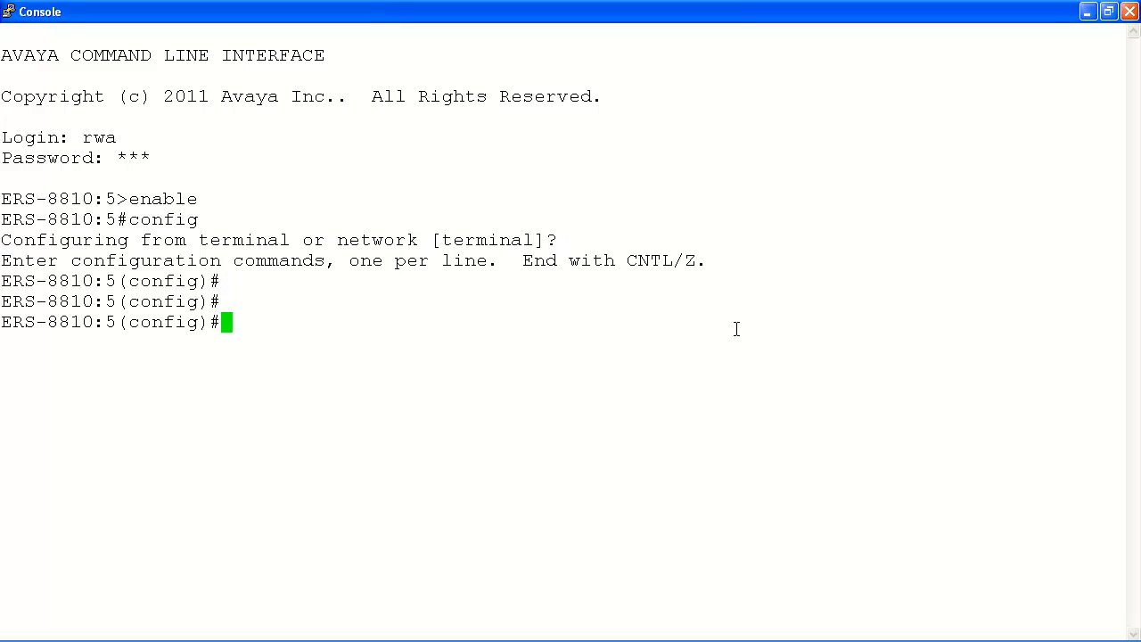